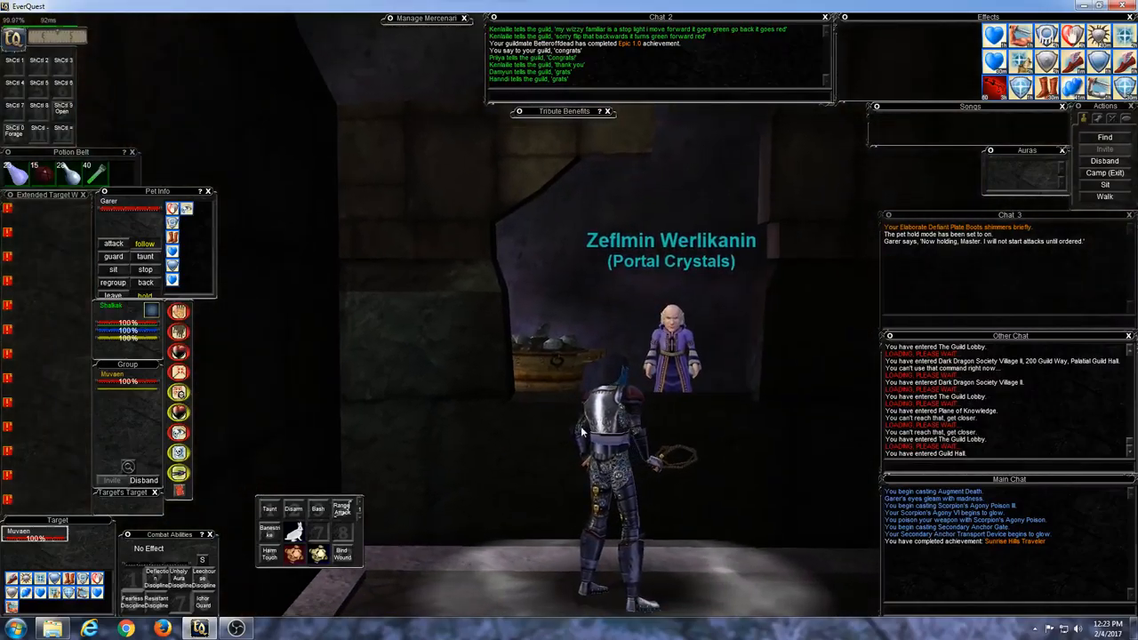
- Open Zeflmin Werlikanin's Merchant window showing the Portal Crystals list
click(673, 341)
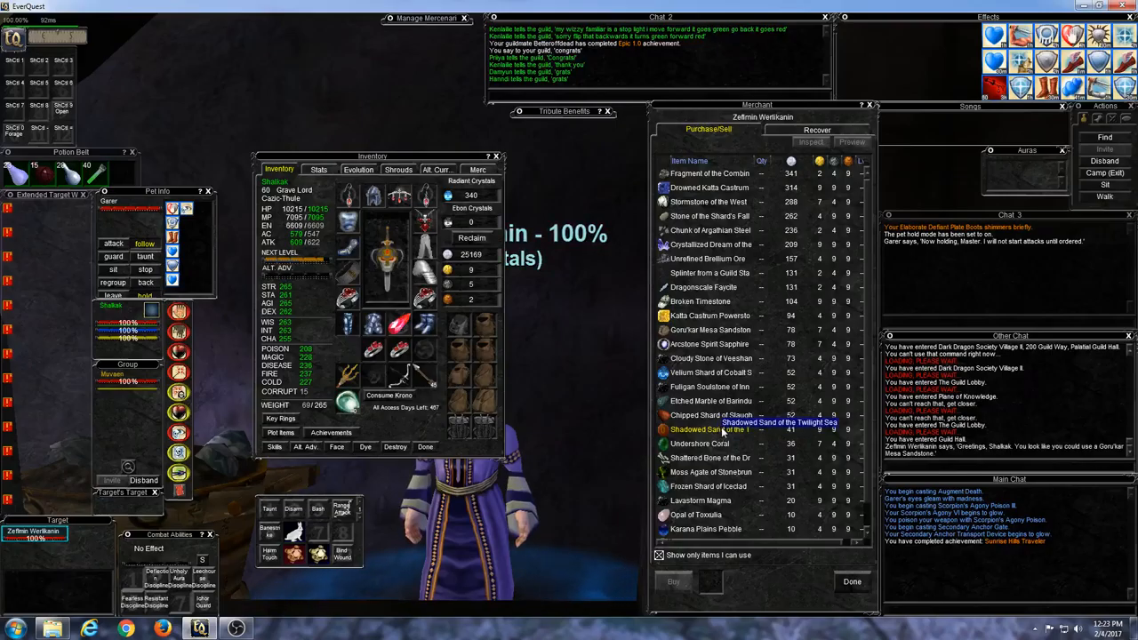
- Buy the Shadowed Sand of the Twilight Sea, give it to the merchant, and close the inventory
click(711, 429)
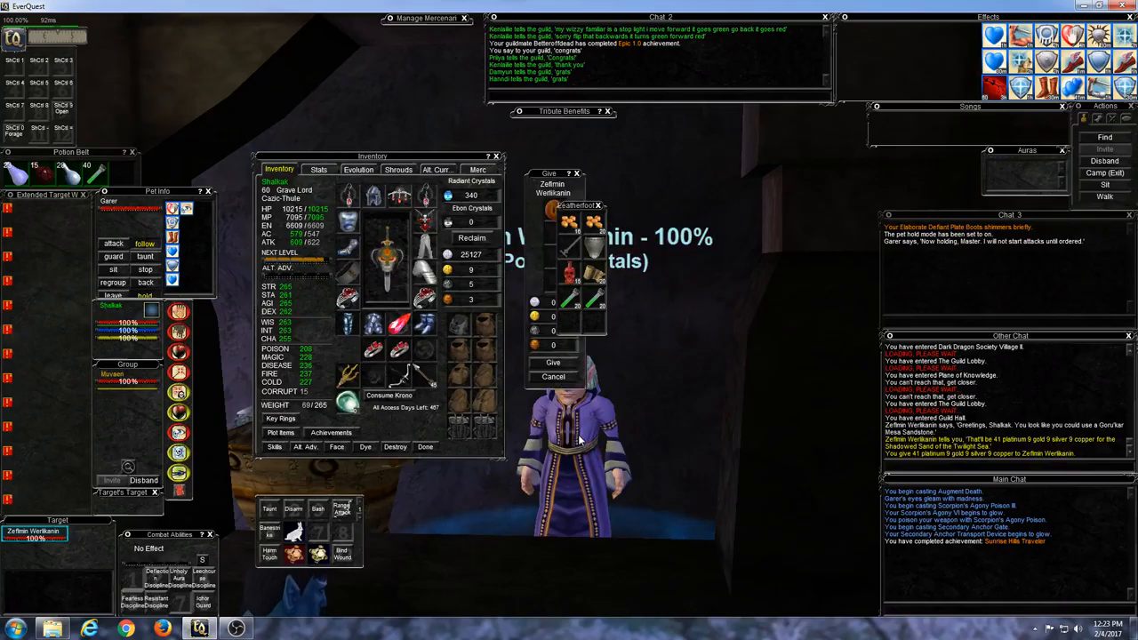
click(551, 363)
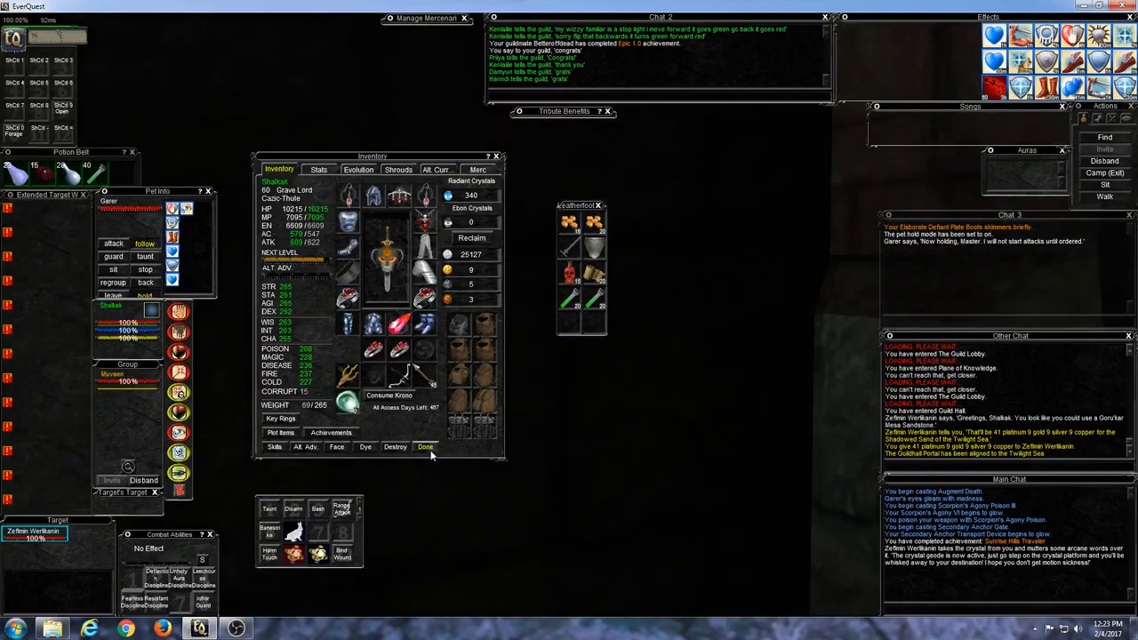
click(425, 447)
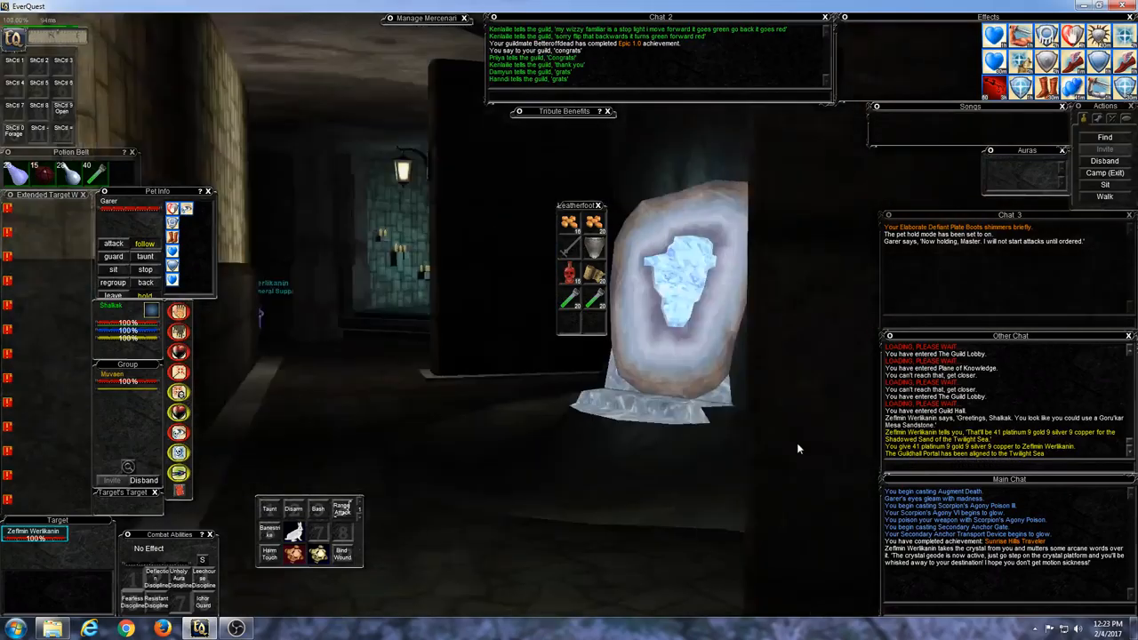